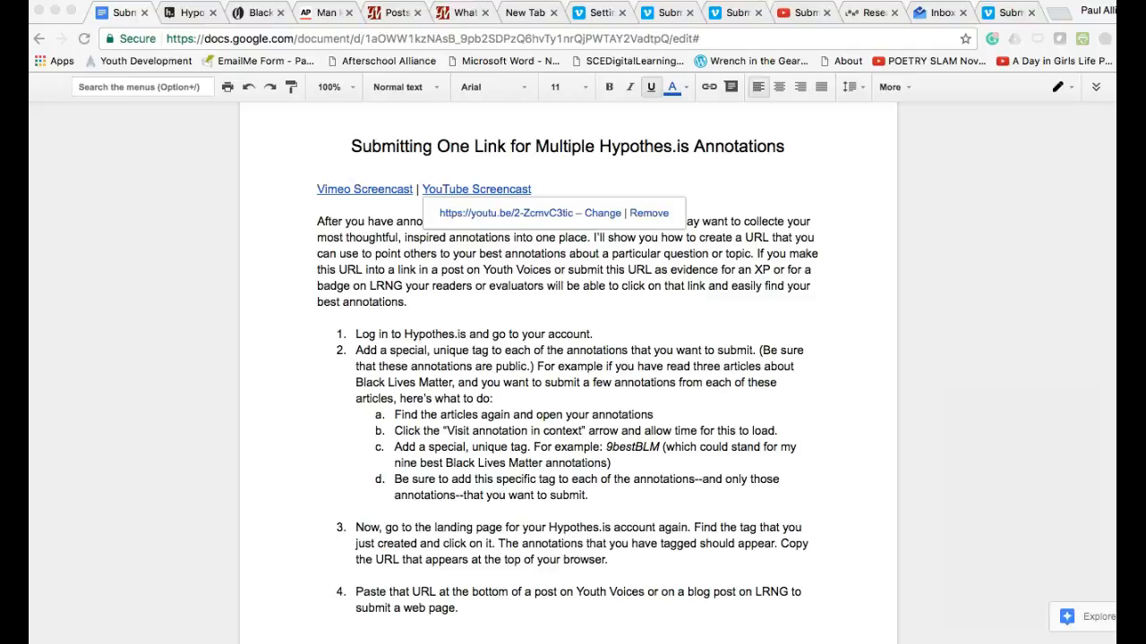
{"action": "mouse_move", "coordinate": [170, 394]}
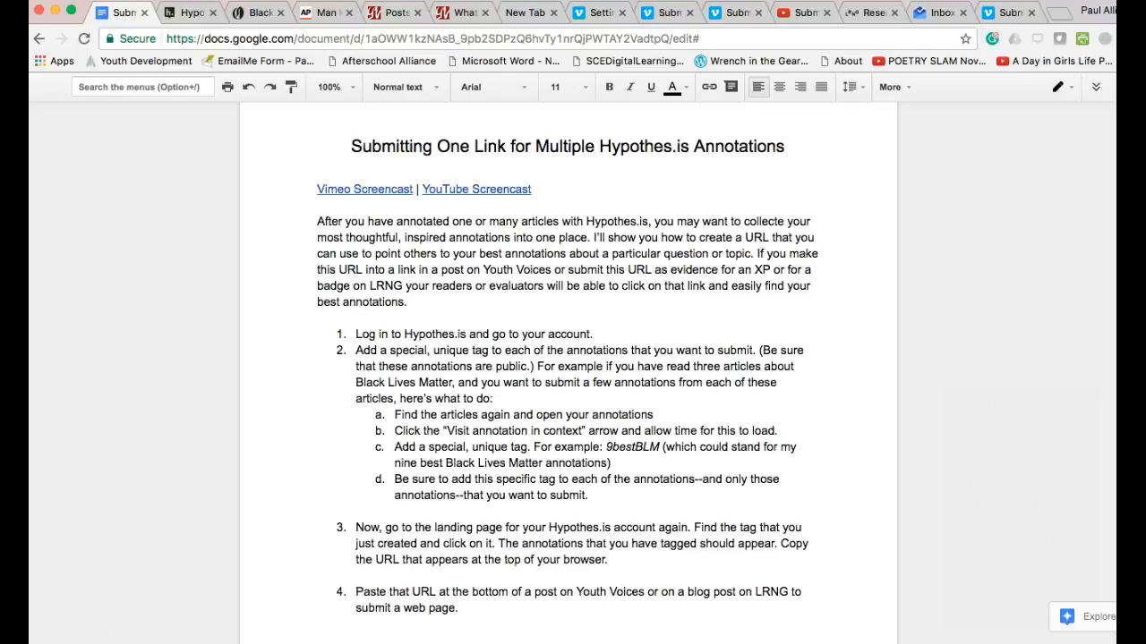
Sign in to hypothes.is and land on the user page listing all 272 annotations
{"action": "left_click", "coordinate": [188, 11]}
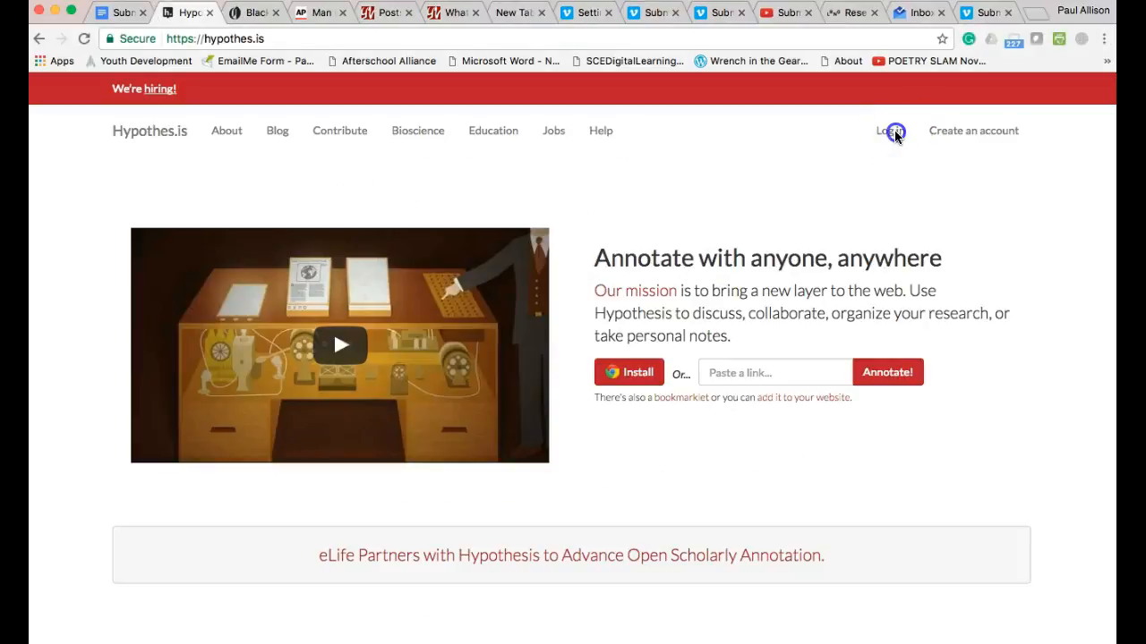
{"action": "left_click", "coordinate": [884, 129]}
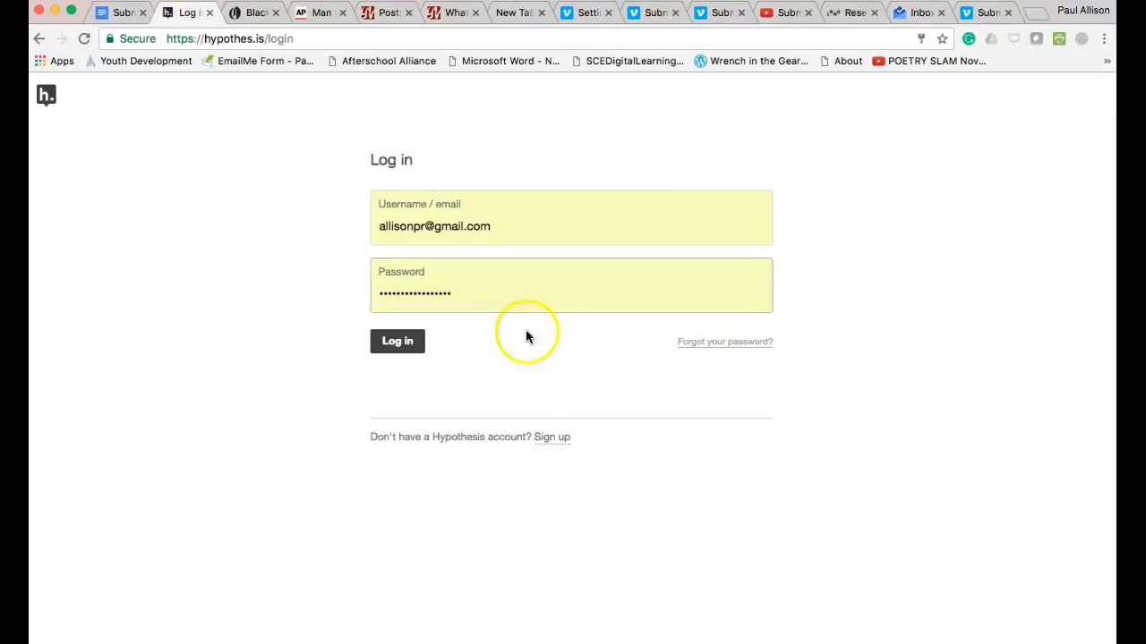
{"action": "left_click", "coordinate": [398, 340]}
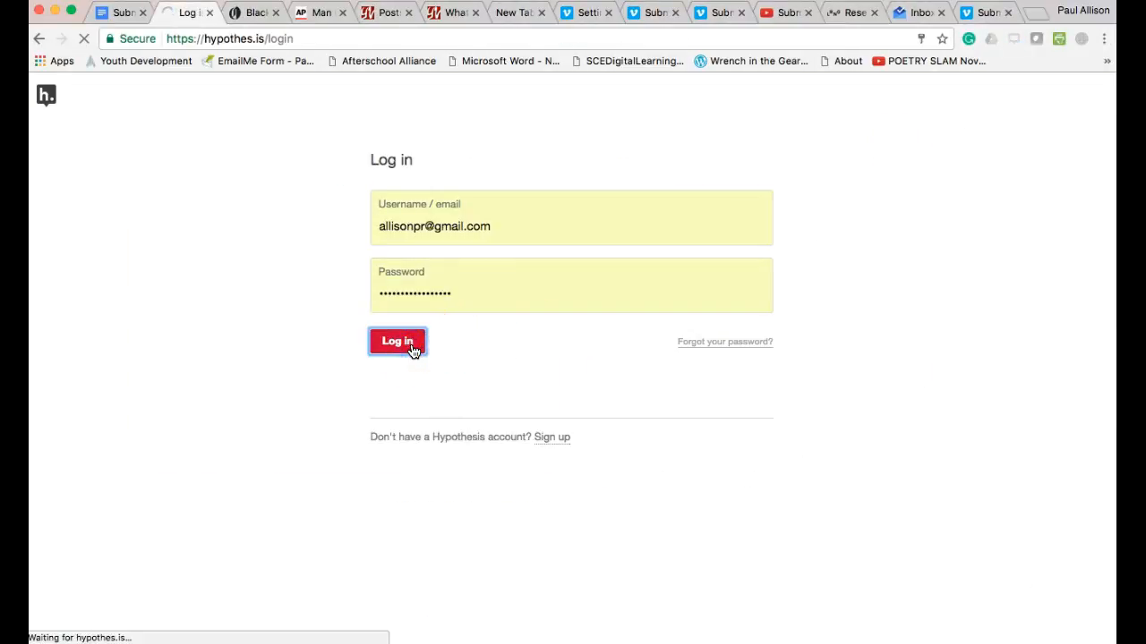
{"action": "left_click", "coordinate": [397, 341]}
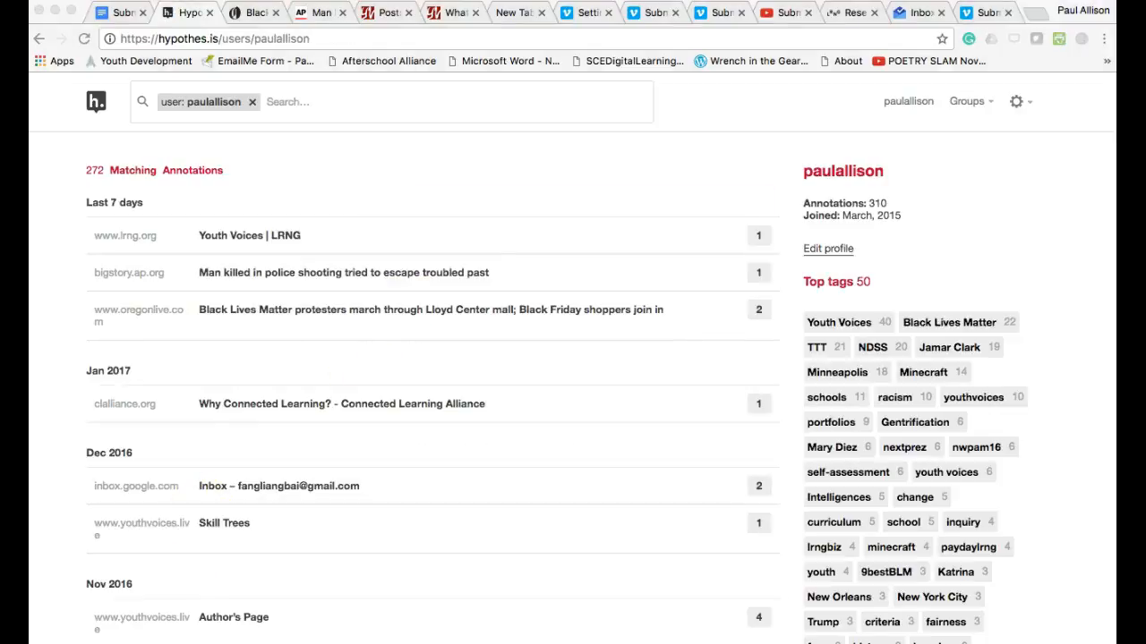
{"action": "left_click", "coordinate": [949, 323]}
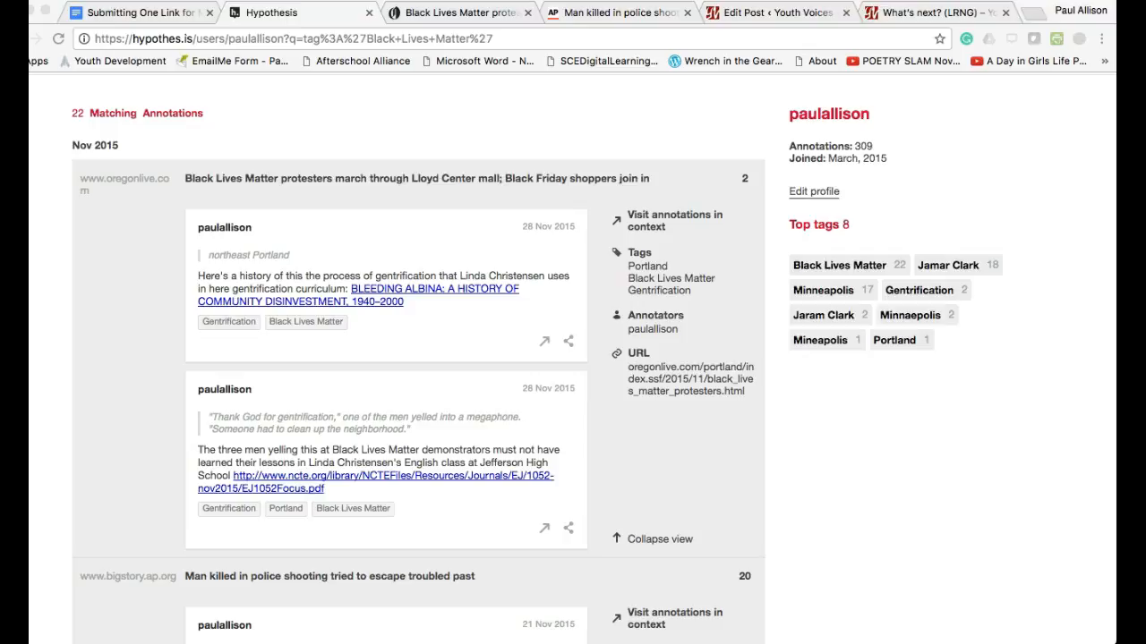
{"action": "mouse_move", "coordinate": [469, 365]}
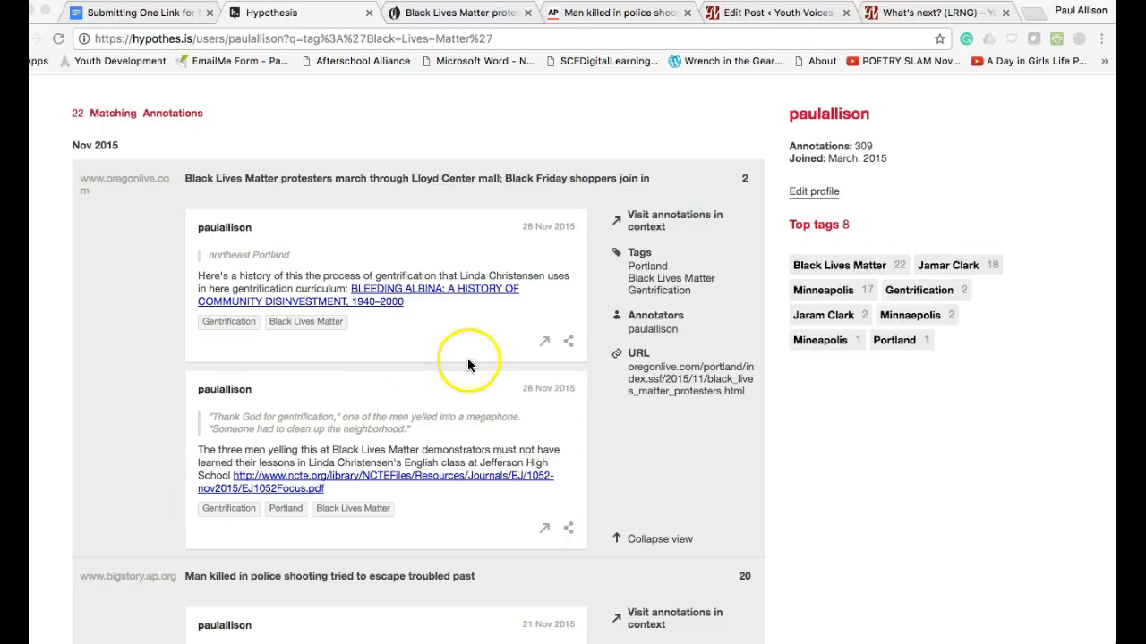
{"action": "mouse_move", "coordinate": [544, 343]}
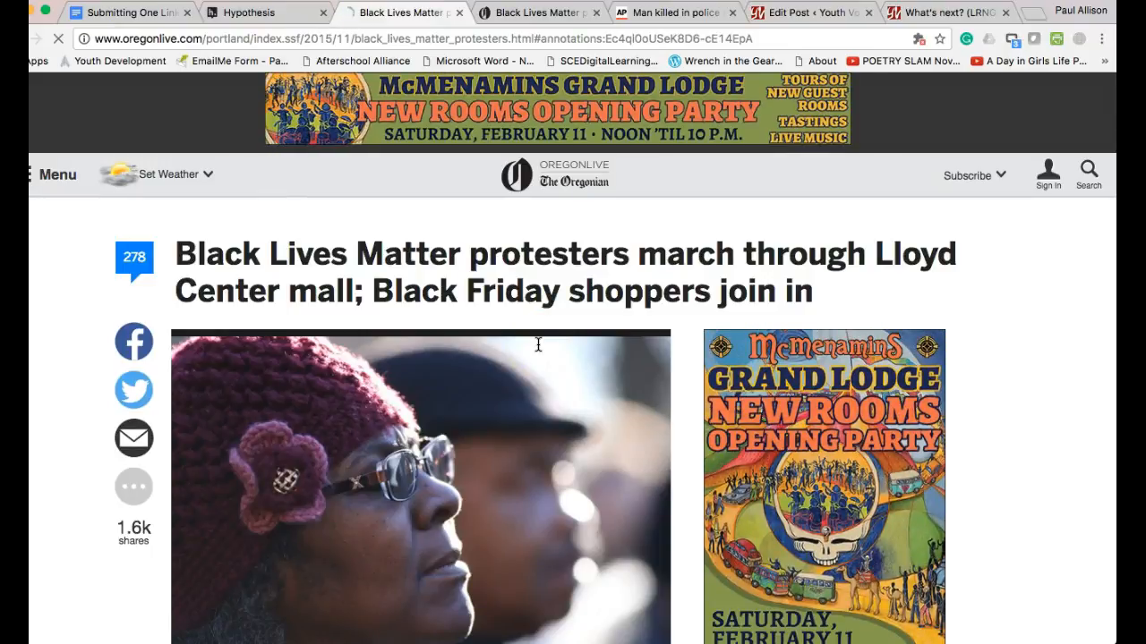
Tag the northeast Portland gentrification annotation with 9bestBLM and post it publicly
{"action": "scroll", "scroll_direction": "down", "scroll_amount": 3}
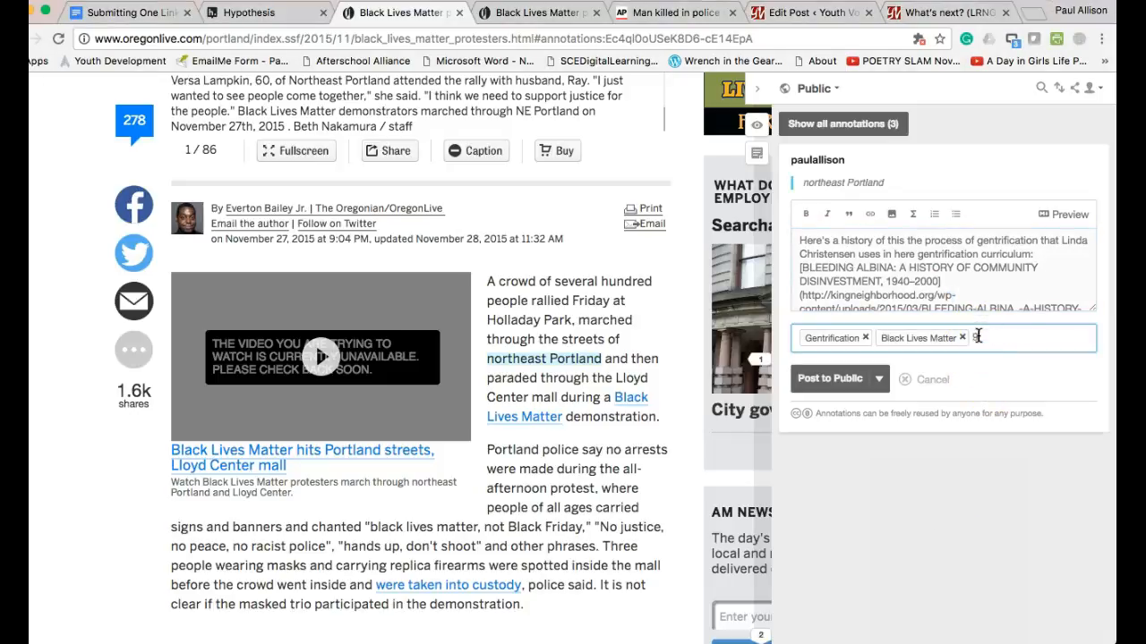
{"action": "type", "text": "bee"}
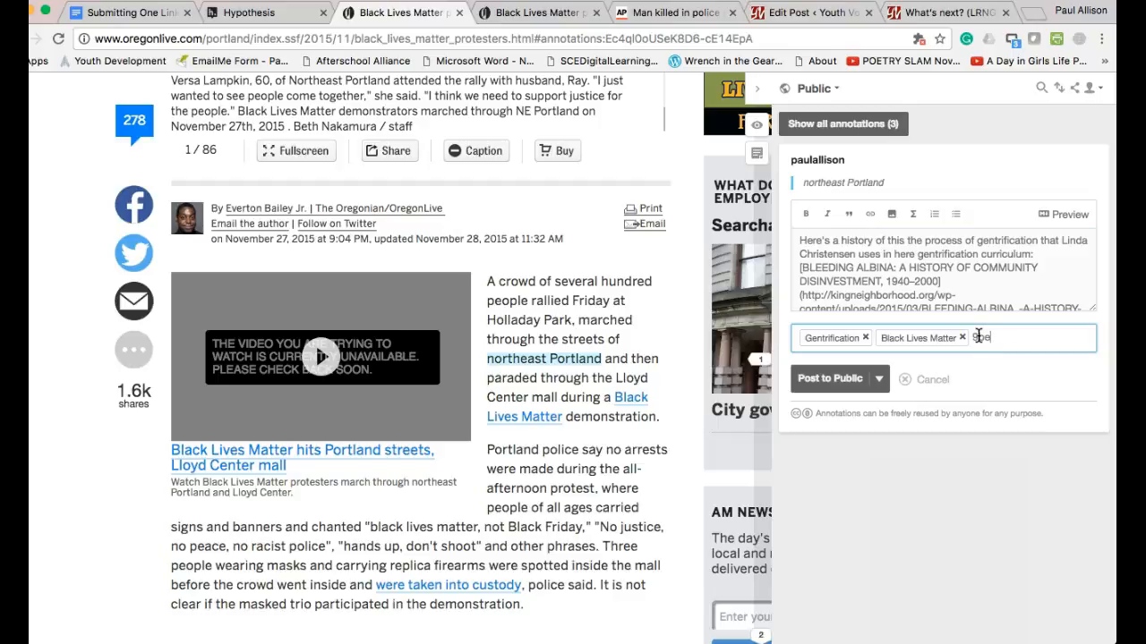
{"action": "type", "text": "stBLM"}
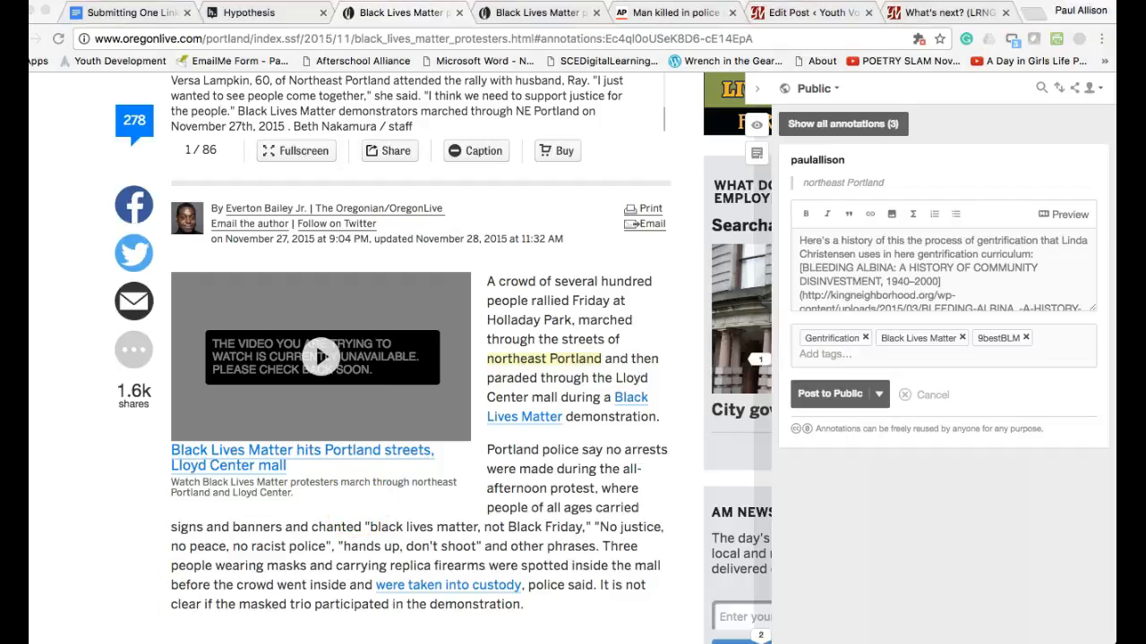
{"action": "left_click", "coordinate": [265, 12]}
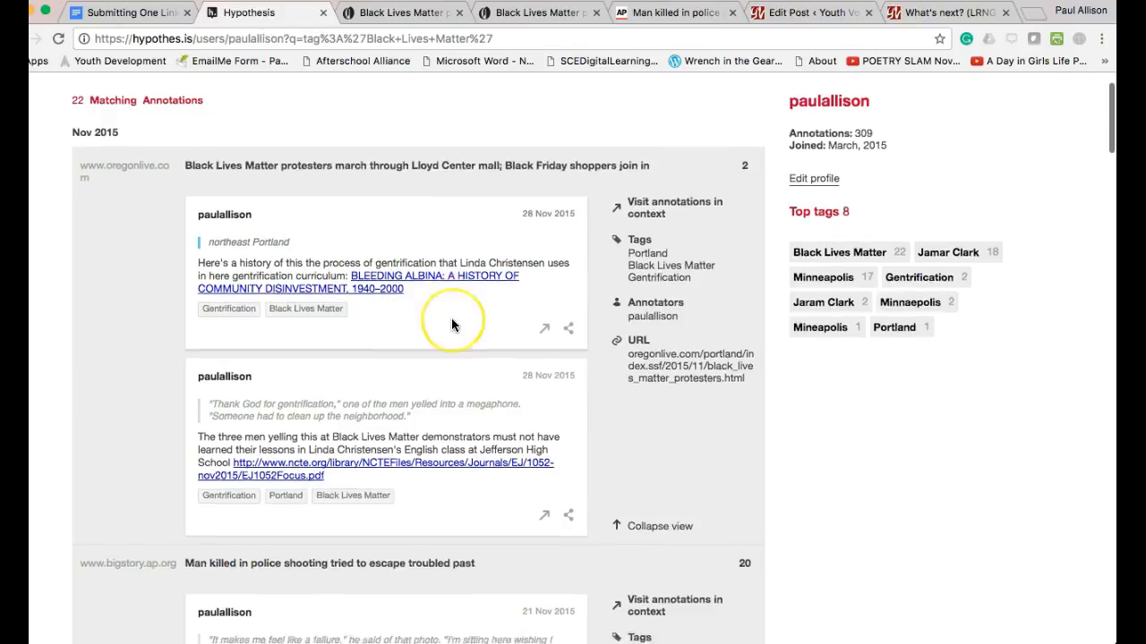
Tag the 'Thank God for gentrification' megaphone quote annotation with 9bestBLM and post it publicly
{"action": "scroll", "scroll_direction": "down", "scroll_amount": 3}
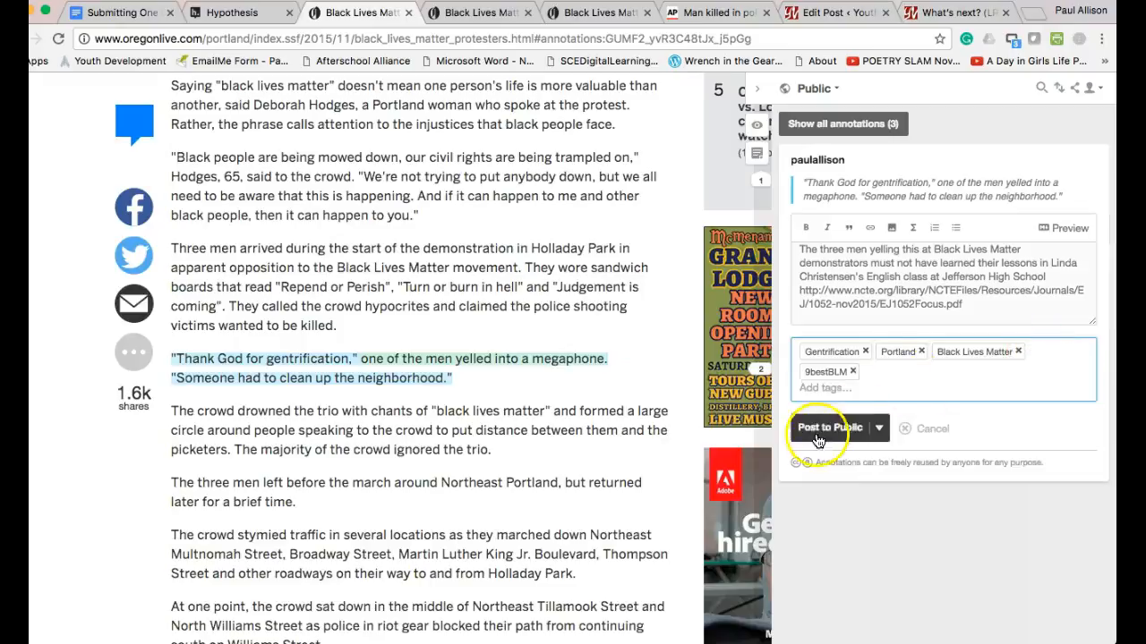
{"action": "left_click", "coordinate": [829, 426]}
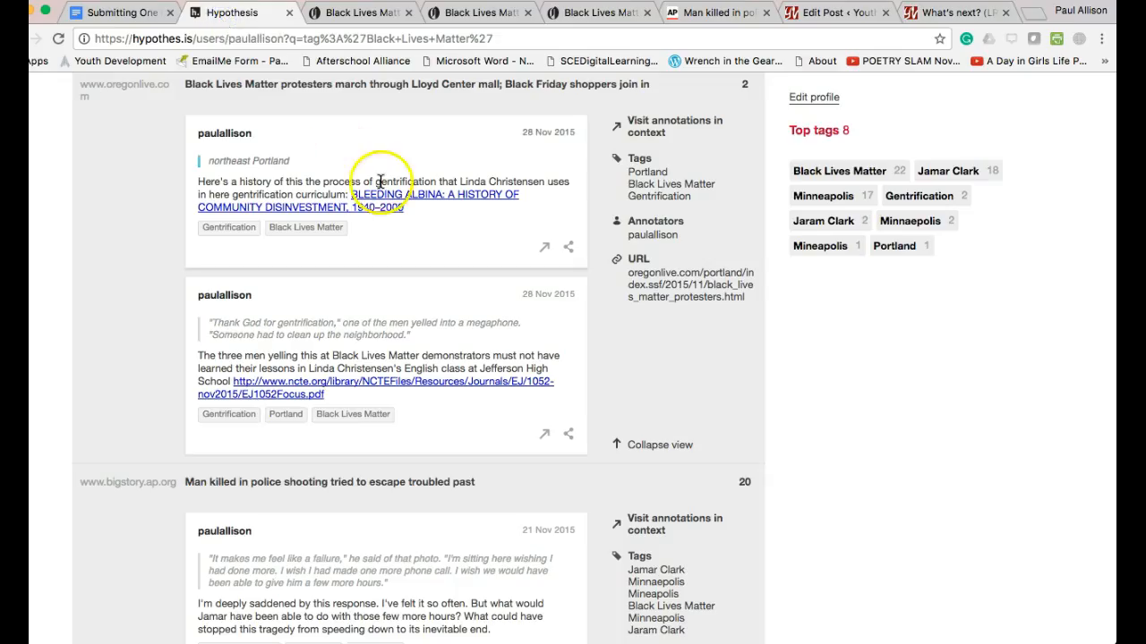
Clear the tag filter via the username so all 271 annotations are listed
{"action": "scroll", "scroll_direction": "up", "scroll_amount": 3}
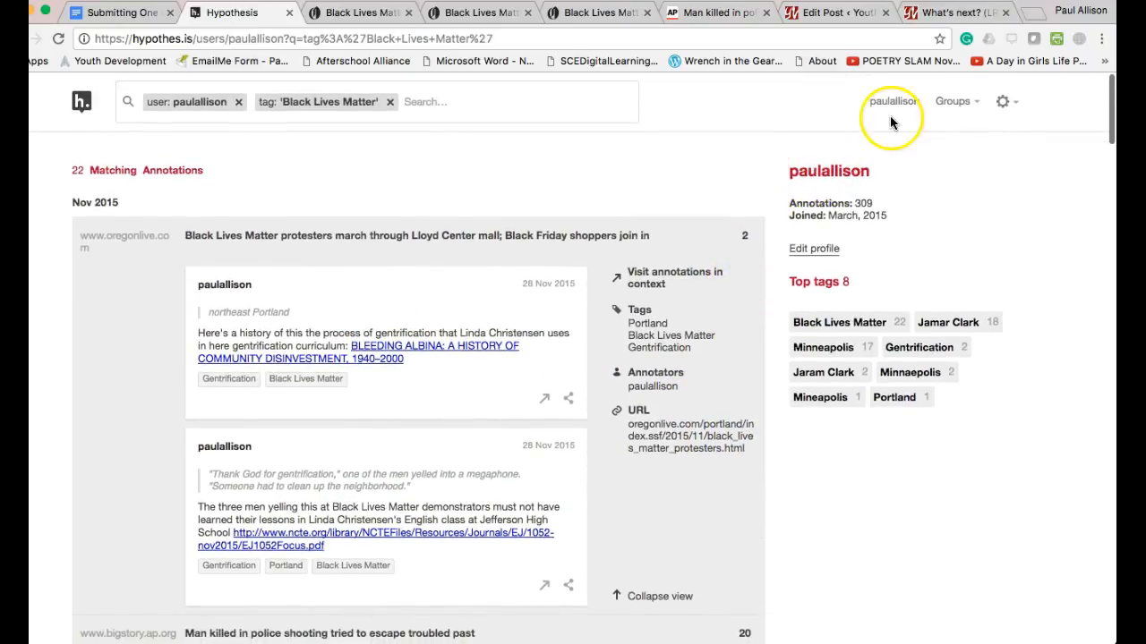
{"action": "left_click", "coordinate": [891, 100]}
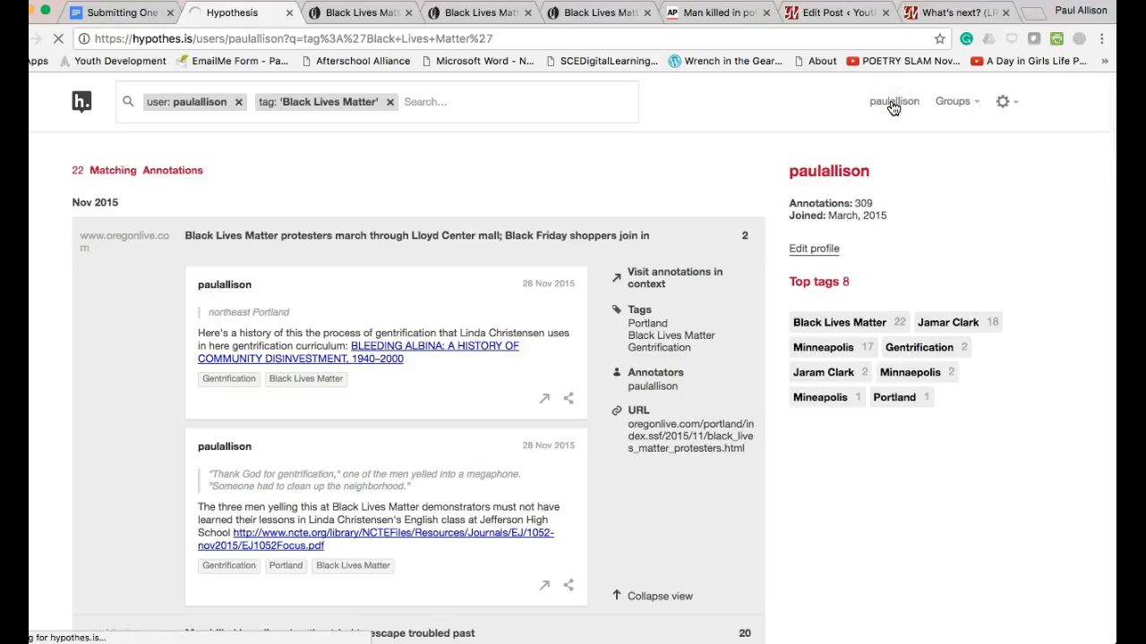
{"action": "left_click", "coordinate": [376, 101]}
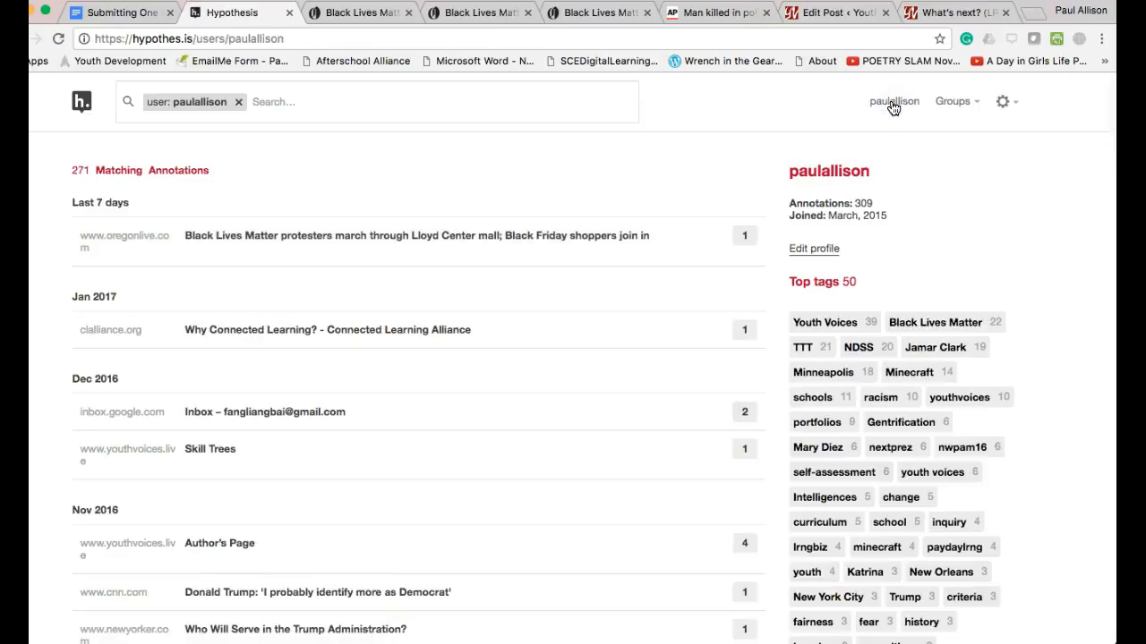
Scroll through the Top tags list to find 9bestBLM among them
{"action": "scroll", "scroll_direction": "down", "scroll_amount": 3}
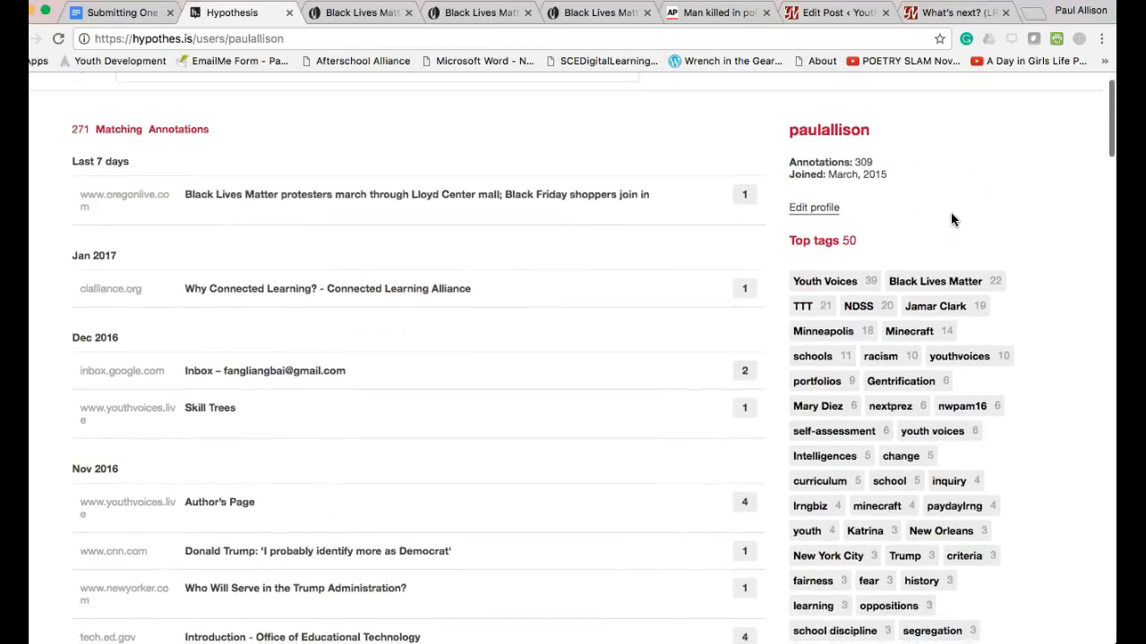
{"action": "scroll", "scroll_direction": "down", "scroll_amount": 3}
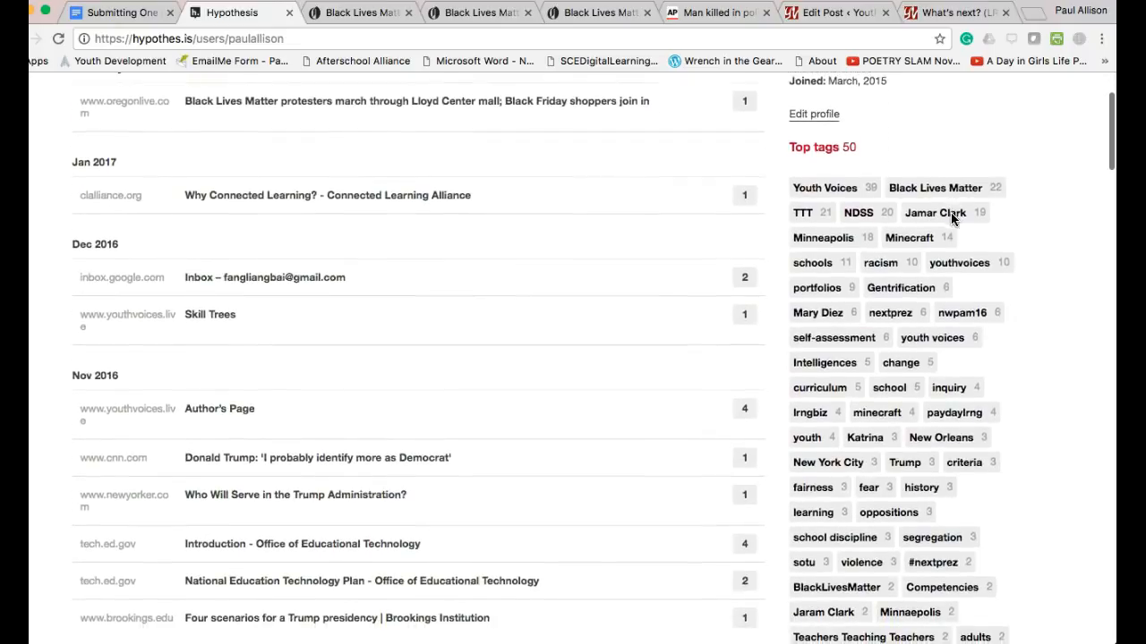
{"action": "scroll", "scroll_direction": "down", "scroll_amount": 3}
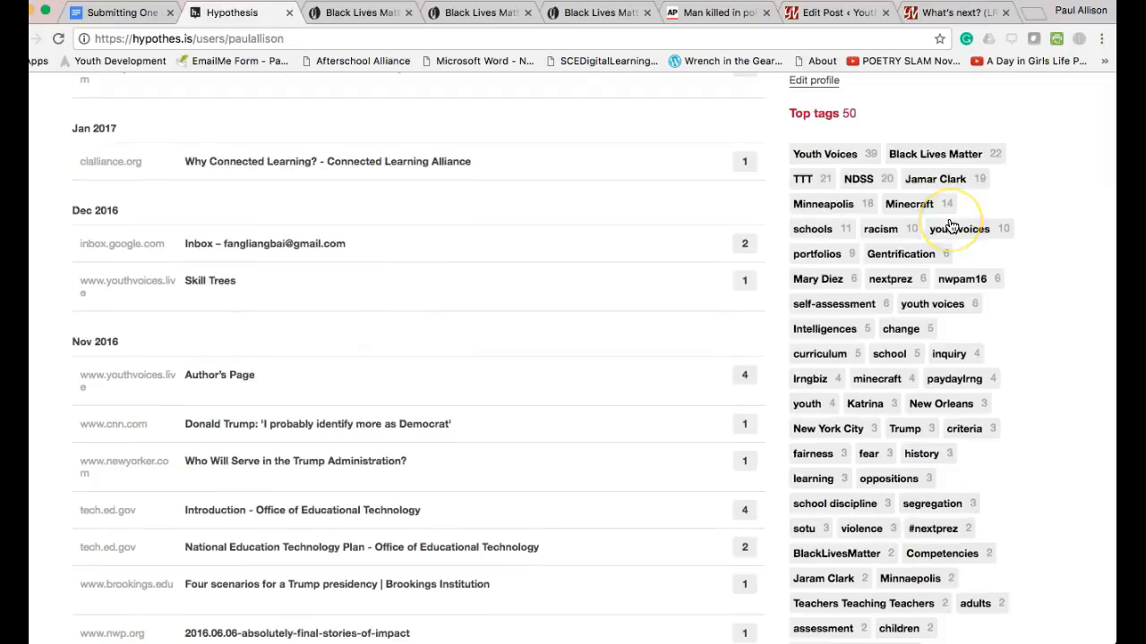
{"action": "scroll", "scroll_direction": "down", "scroll_amount": 3}
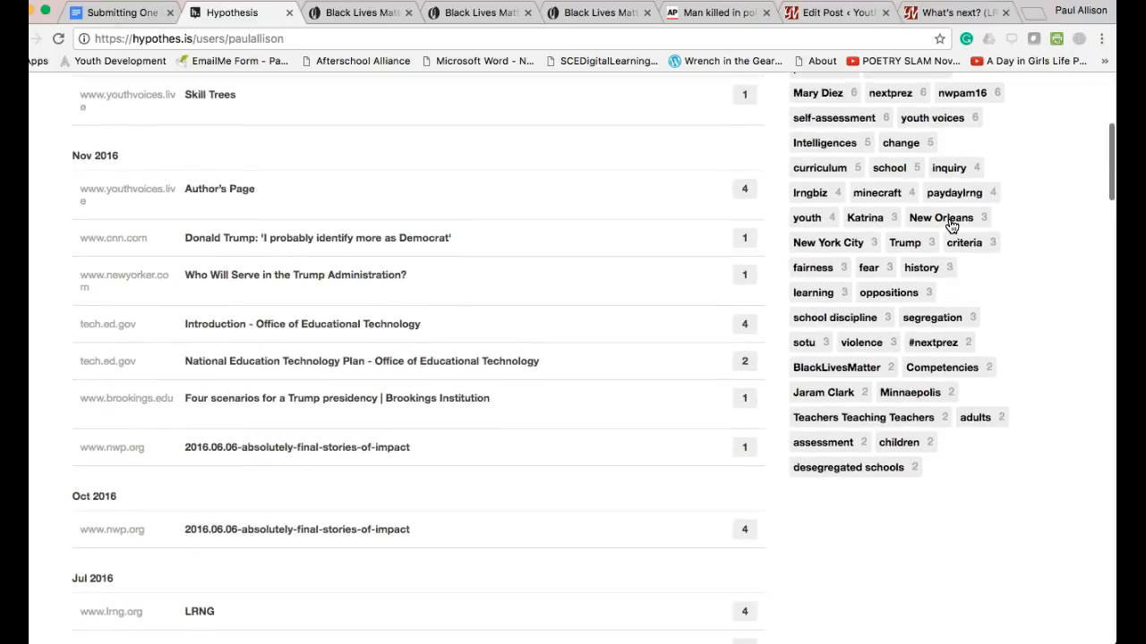
{"action": "mouse_move", "coordinate": [1028, 393]}
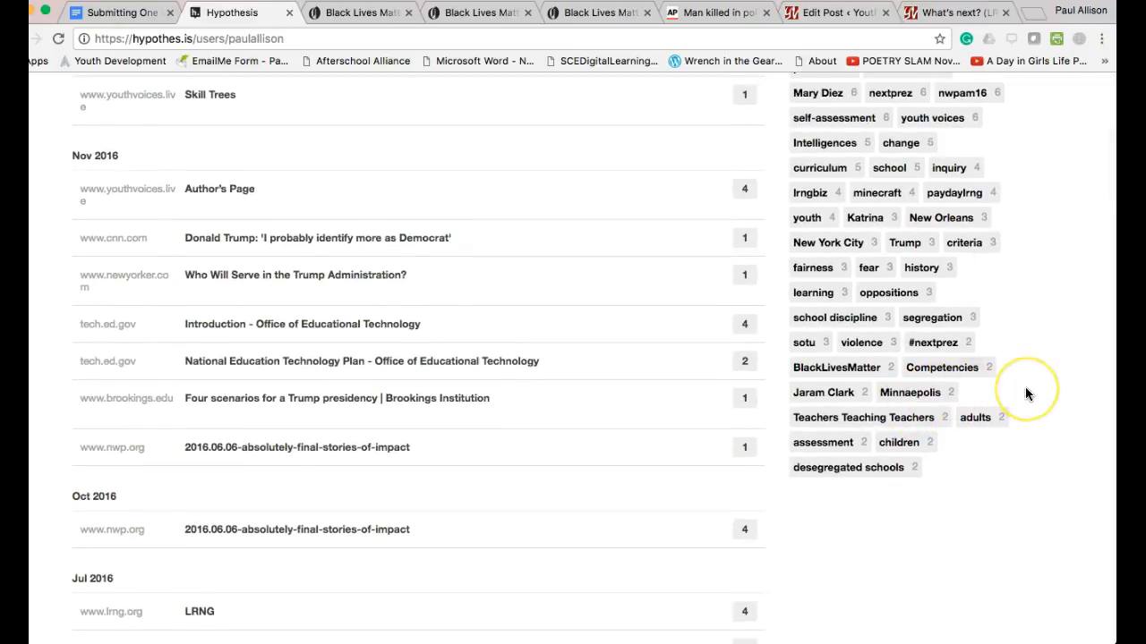
{"action": "scroll", "scroll_direction": "up", "scroll_amount": 3}
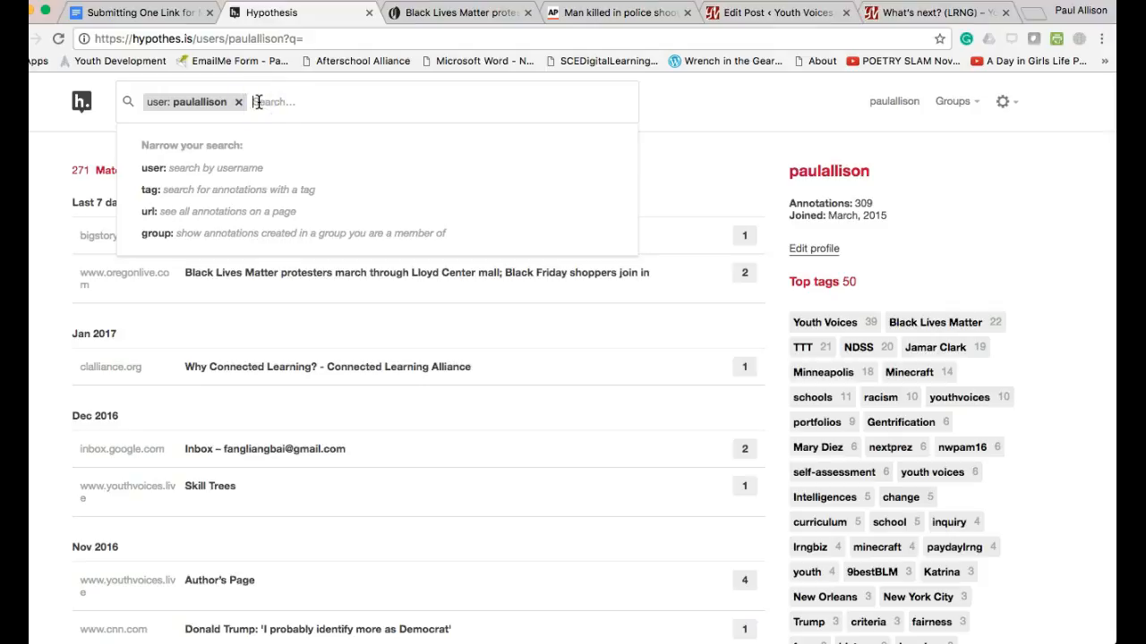
Search the account for tag 9bestBLM, leaving 3 matching annotations
{"action": "type", "text": "9bes"}
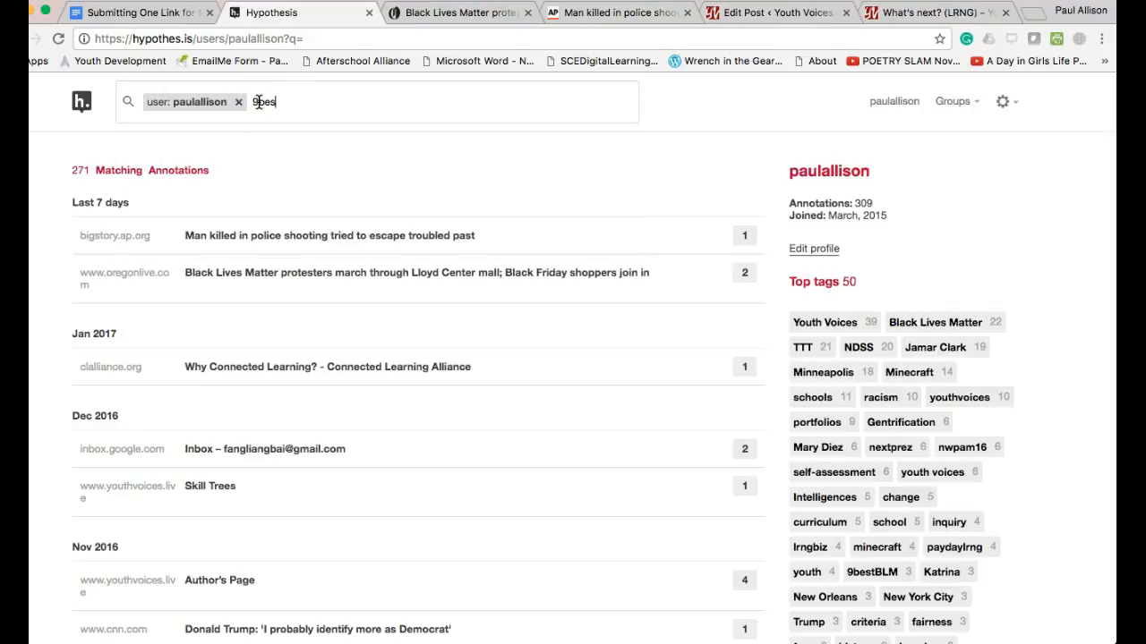
{"action": "type", "text": "bestBLM"}
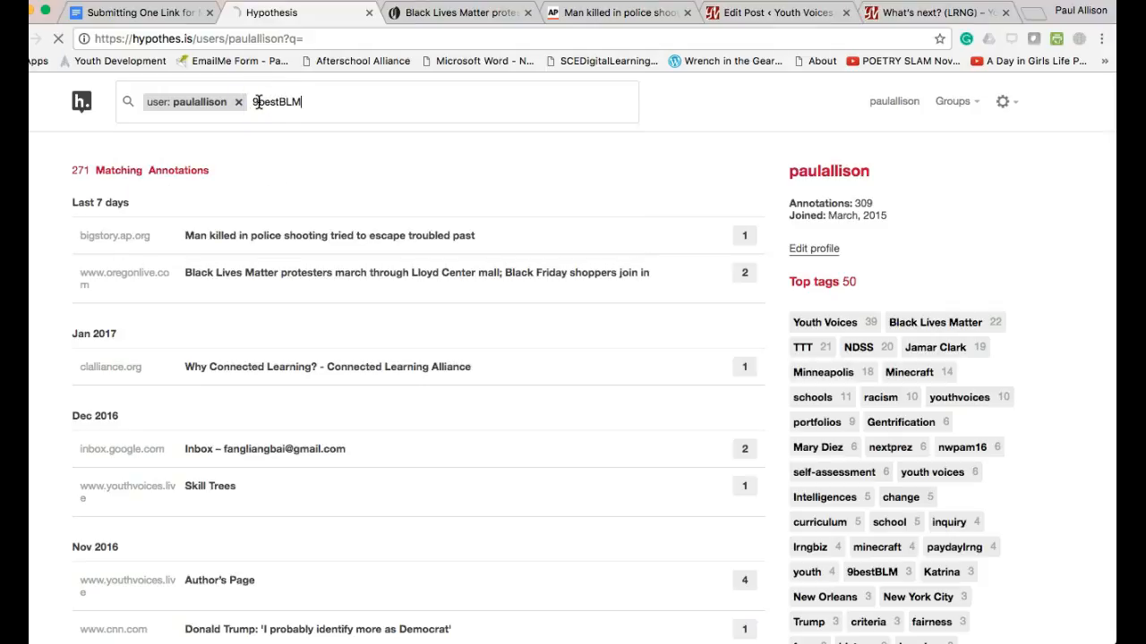
{"action": "key", "text": "Return"}
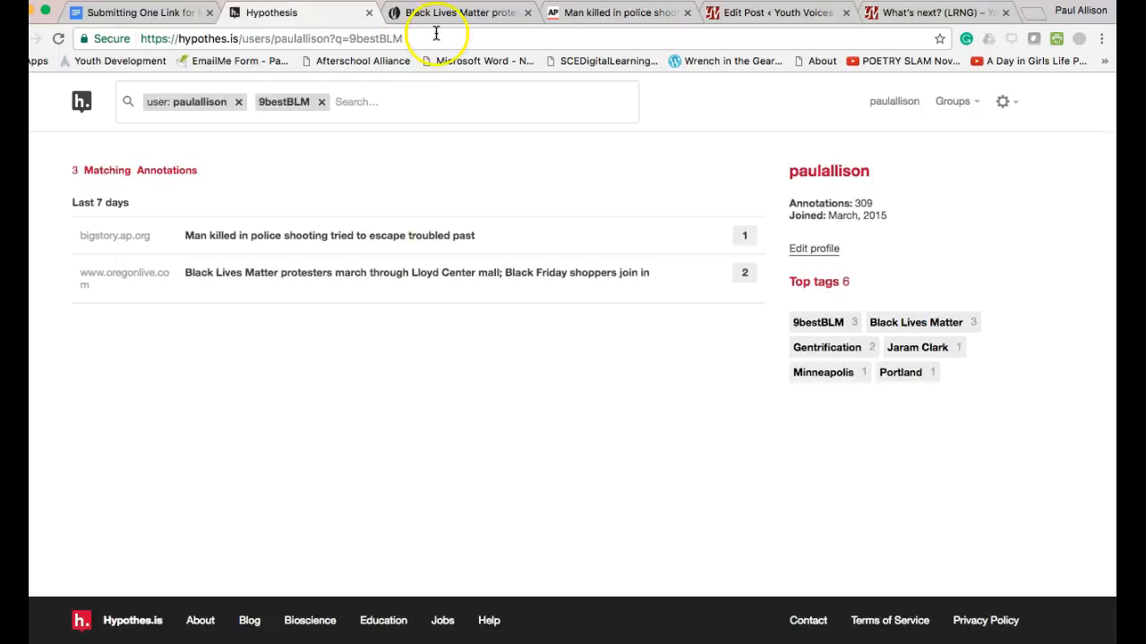